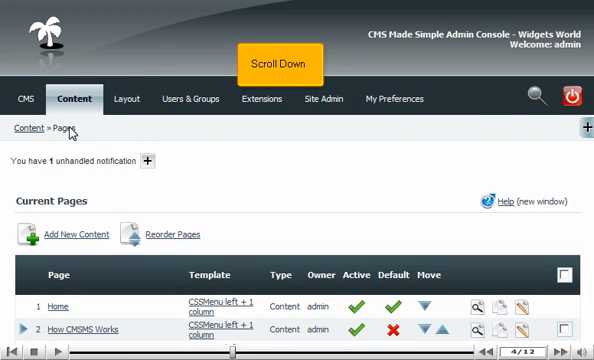
Scroll the Content > Pages list down to reach Sample Page.
{"action": "scroll", "scroll_direction": "down", "scroll_amount": 3}
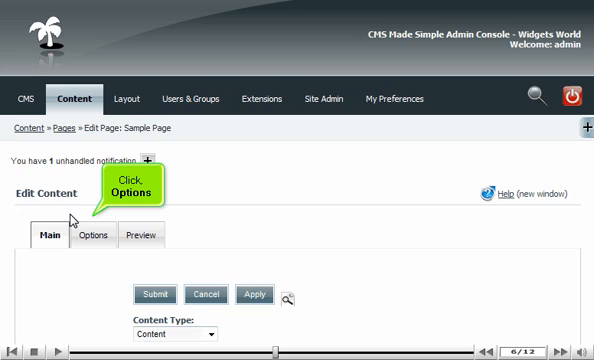
Switch Sample Page to its Options settings and turn off Show in Menu.
{"action": "left_click", "coordinate": [92, 240]}
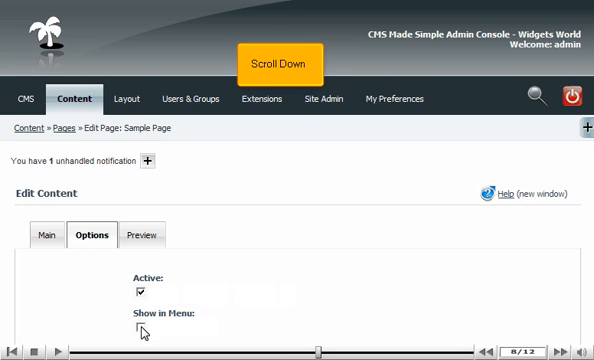
{"action": "scroll", "scroll_direction": "down", "scroll_amount": 3}
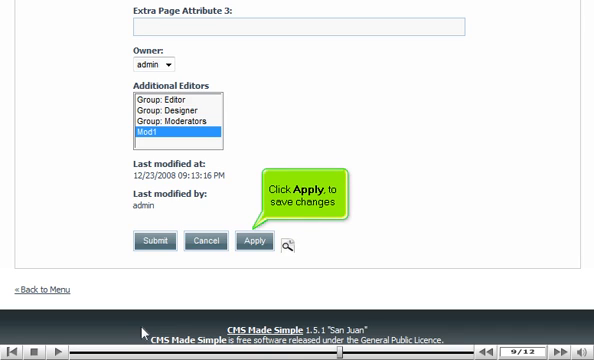
Apply the Sample Page change and preview the page on the live site.
{"action": "left_click", "coordinate": [252, 244]}
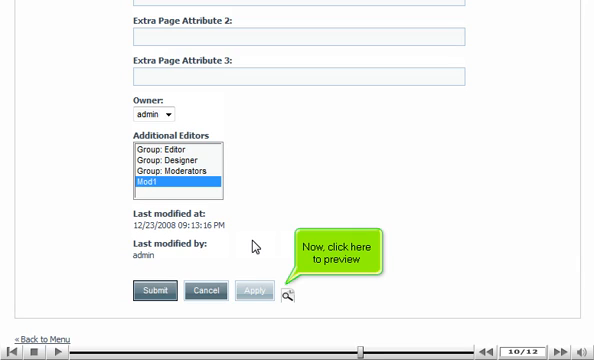
{"action": "left_click", "coordinate": [290, 292]}
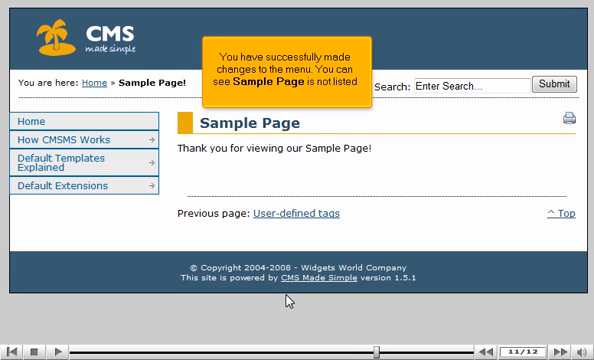